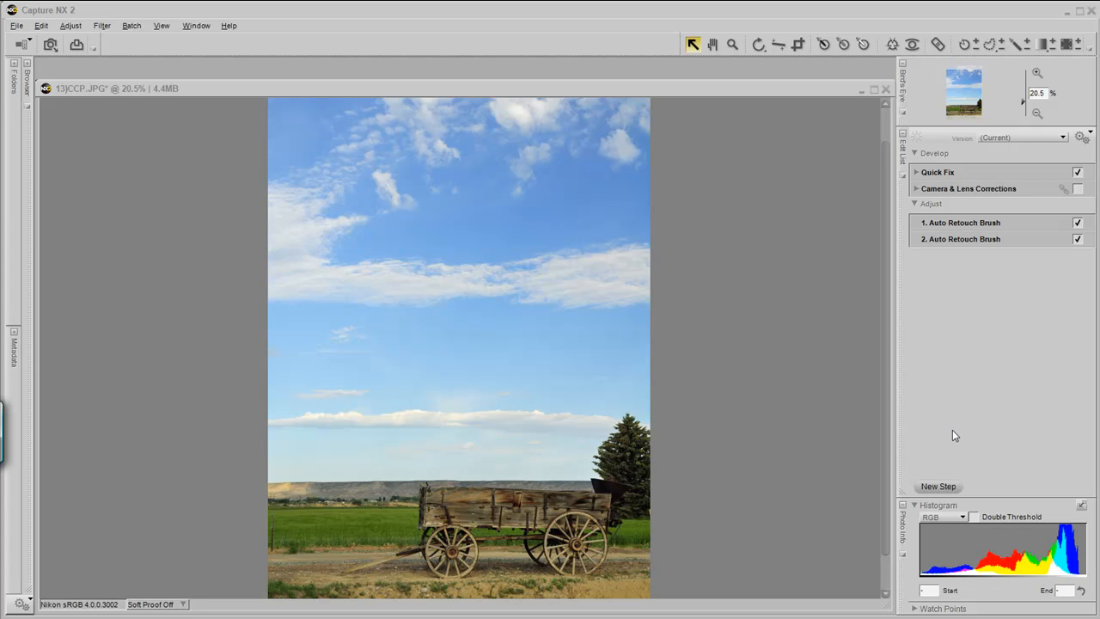
mouse_move(925, 433)
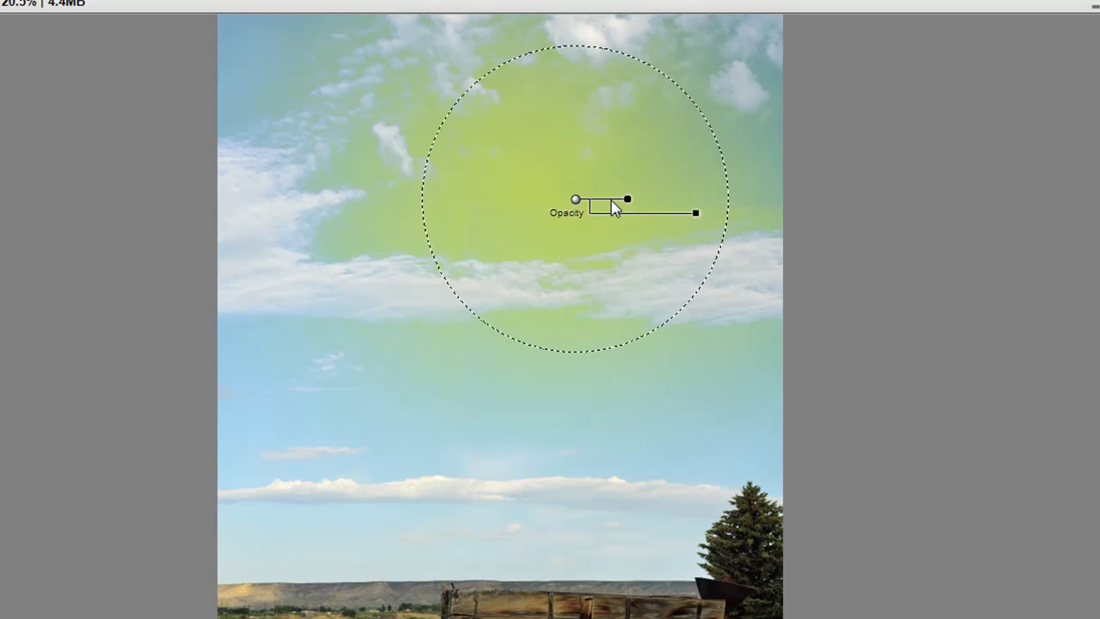
- Duplicate the sky selection control point and drag copies into the upper and lower sky
right_click(679, 189)
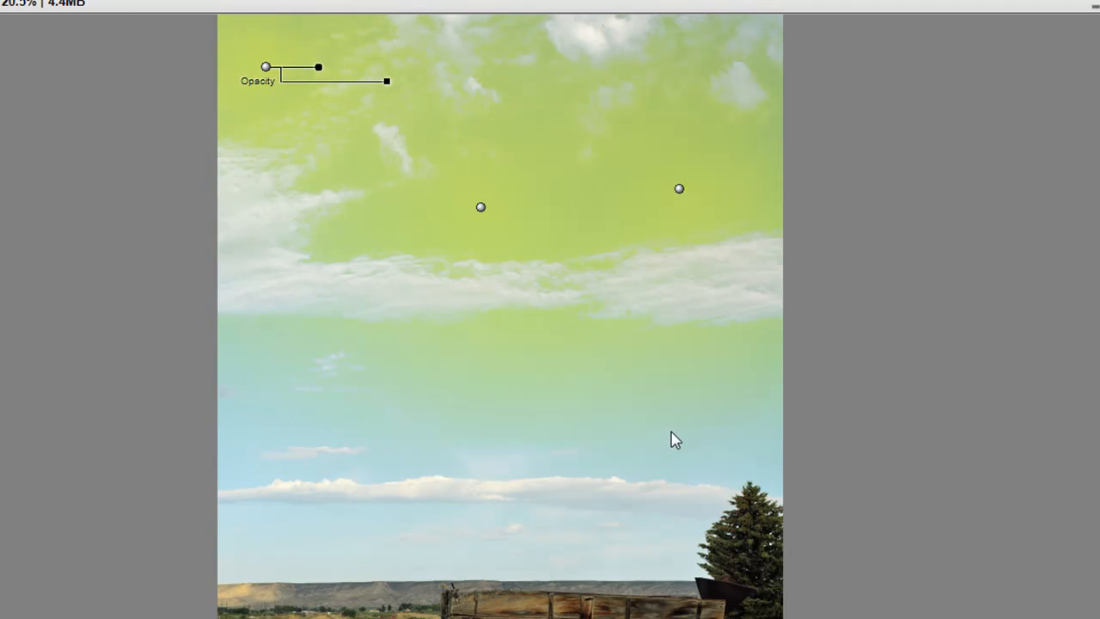
right_click(481, 206)
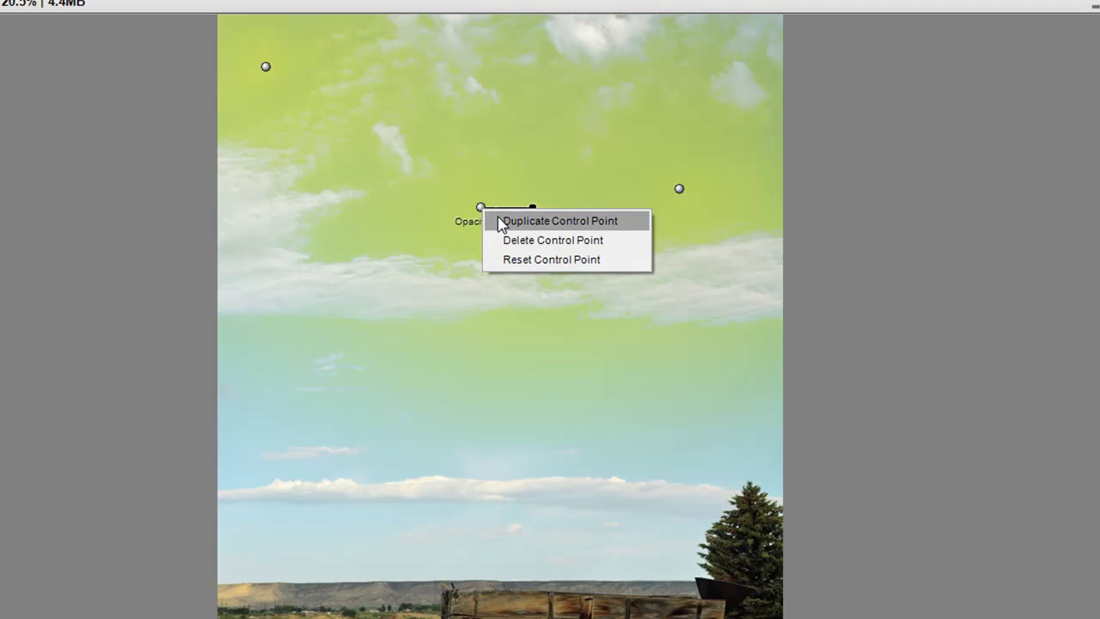
left_click(559, 220)
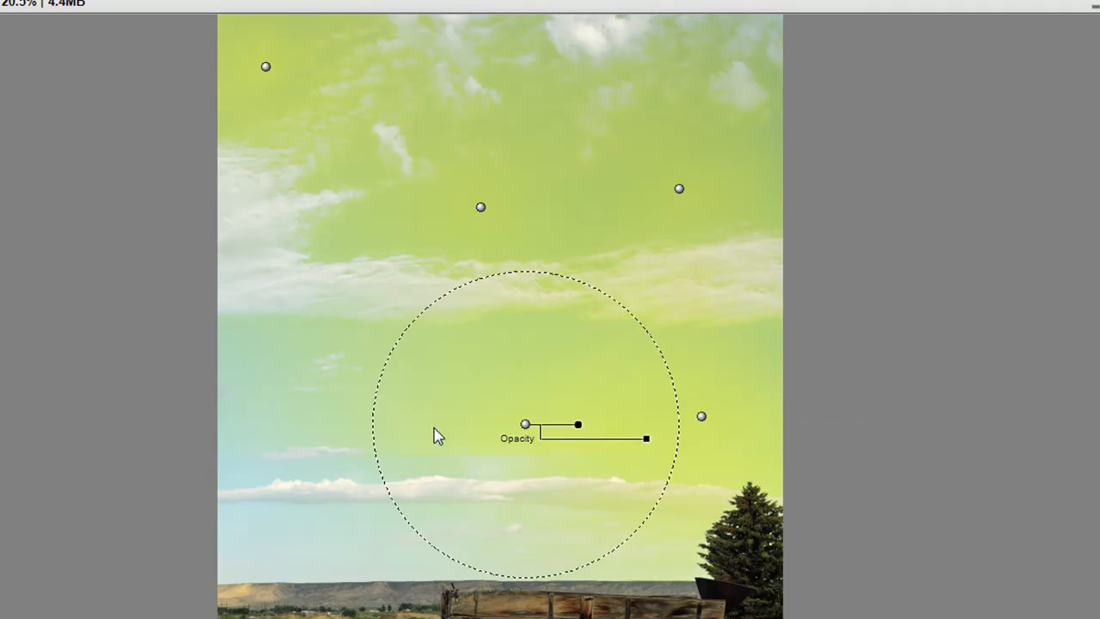
left_click_drag(524, 424, 308, 421)
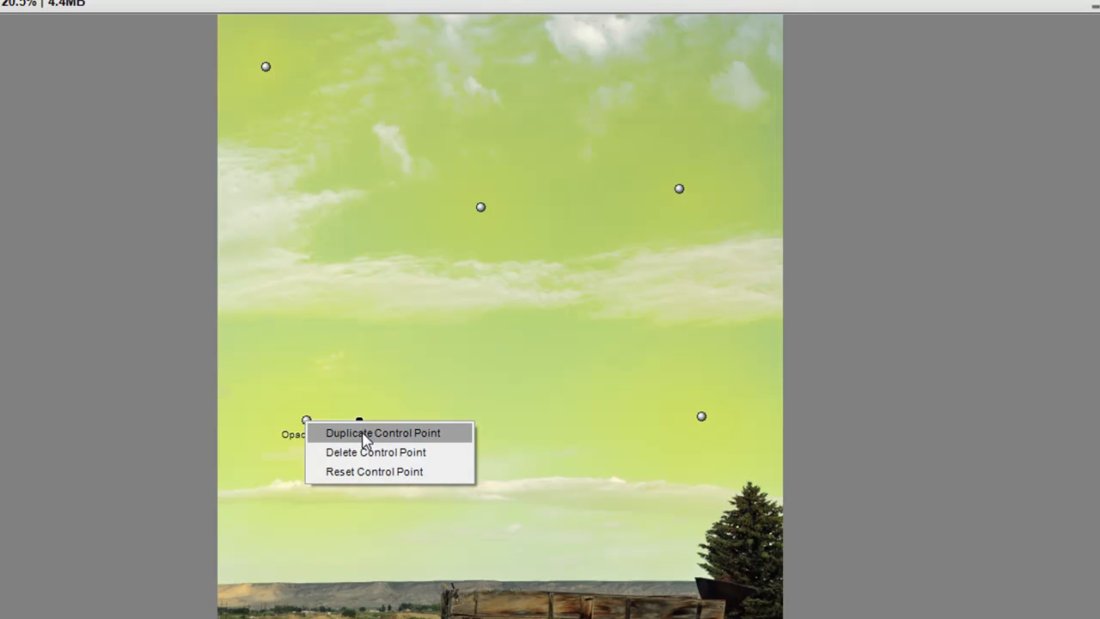
left_click(382, 432)
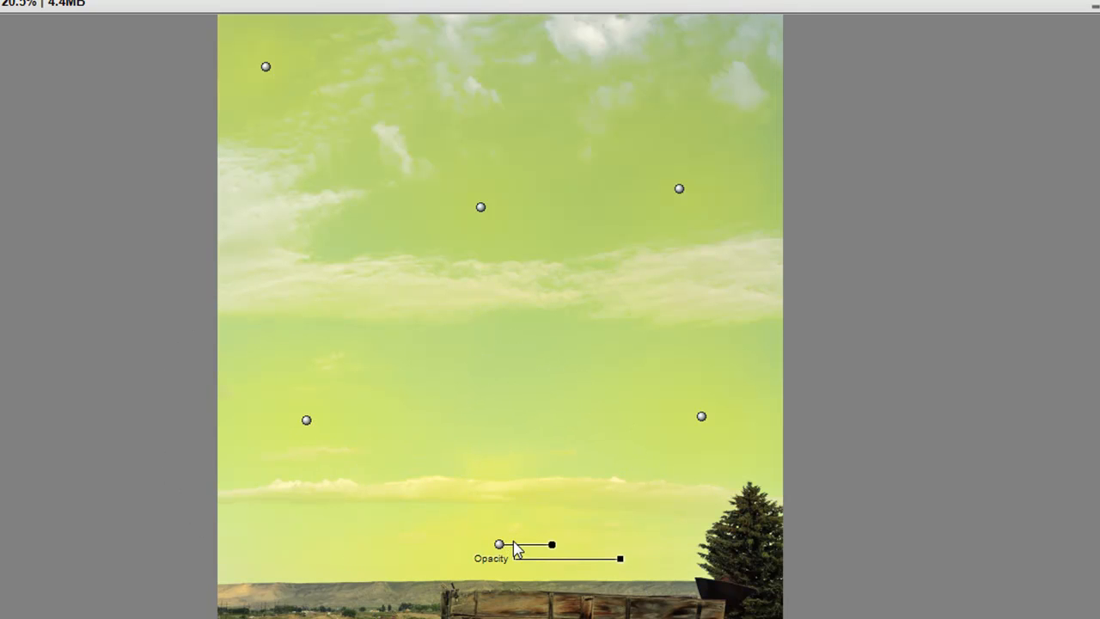
mouse_move(439, 292)
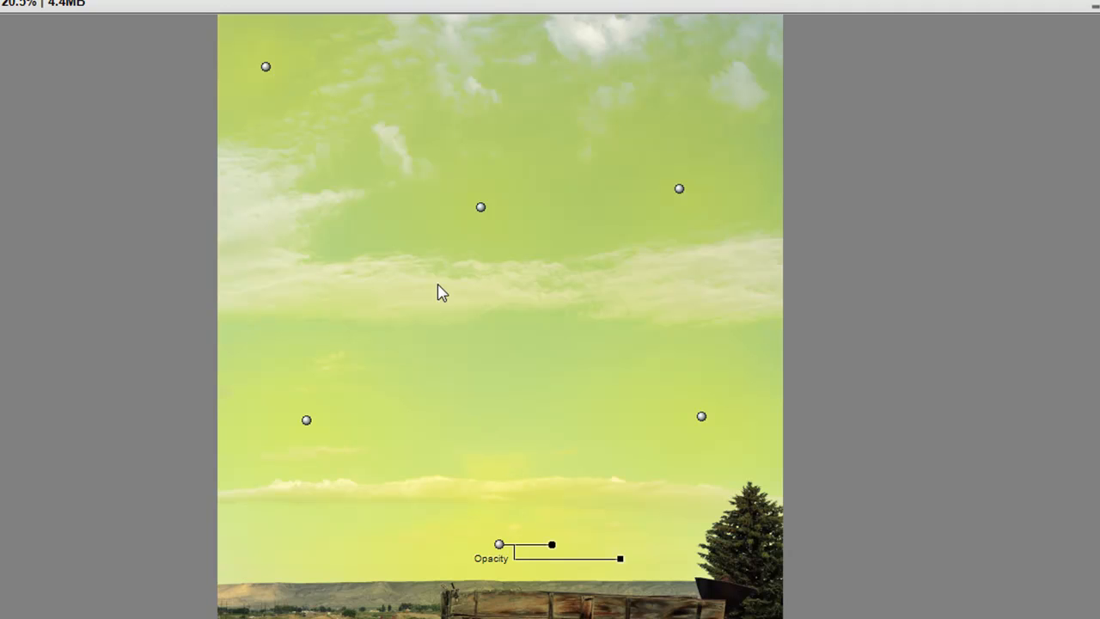
mouse_move(705, 302)
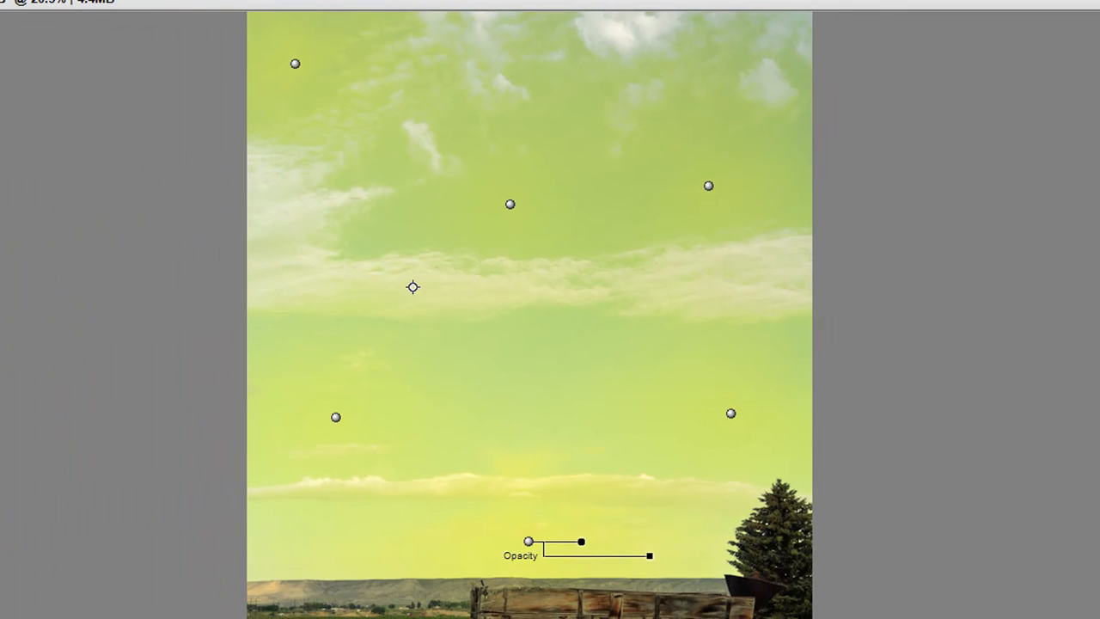
- Duplicate control points onto the clouds and set them to zero opacity
right_click(413, 287)
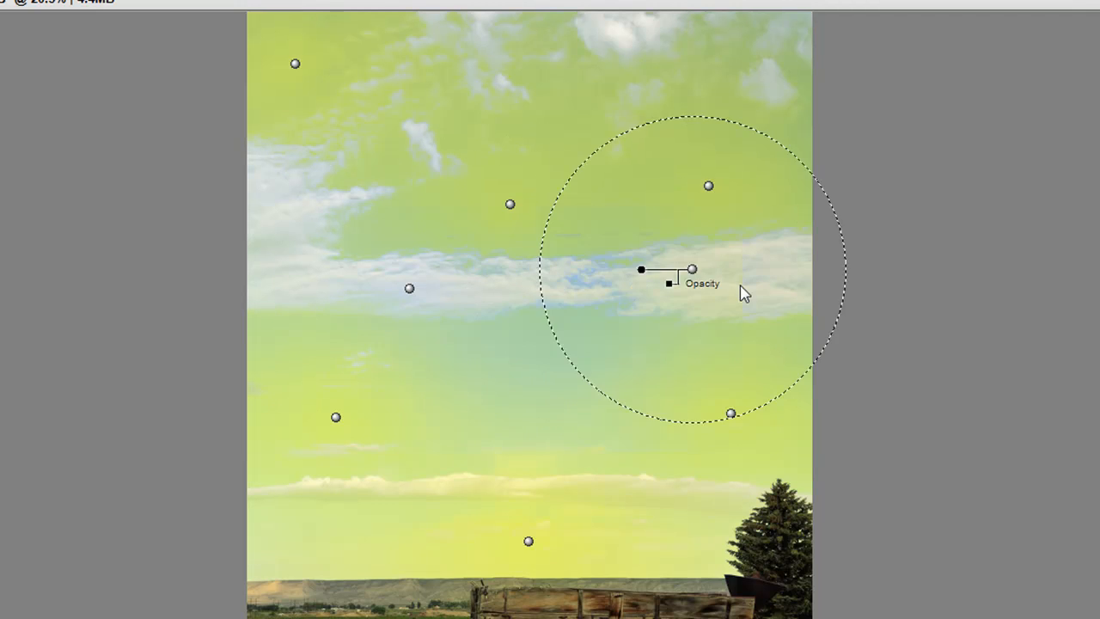
right_click(692, 284)
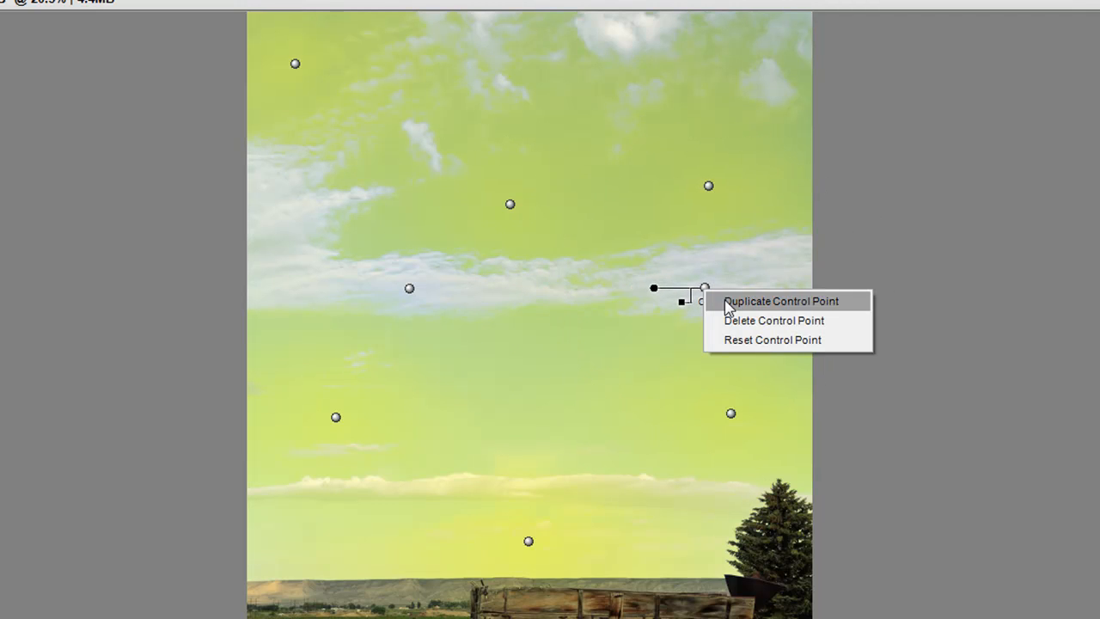
left_click(781, 301)
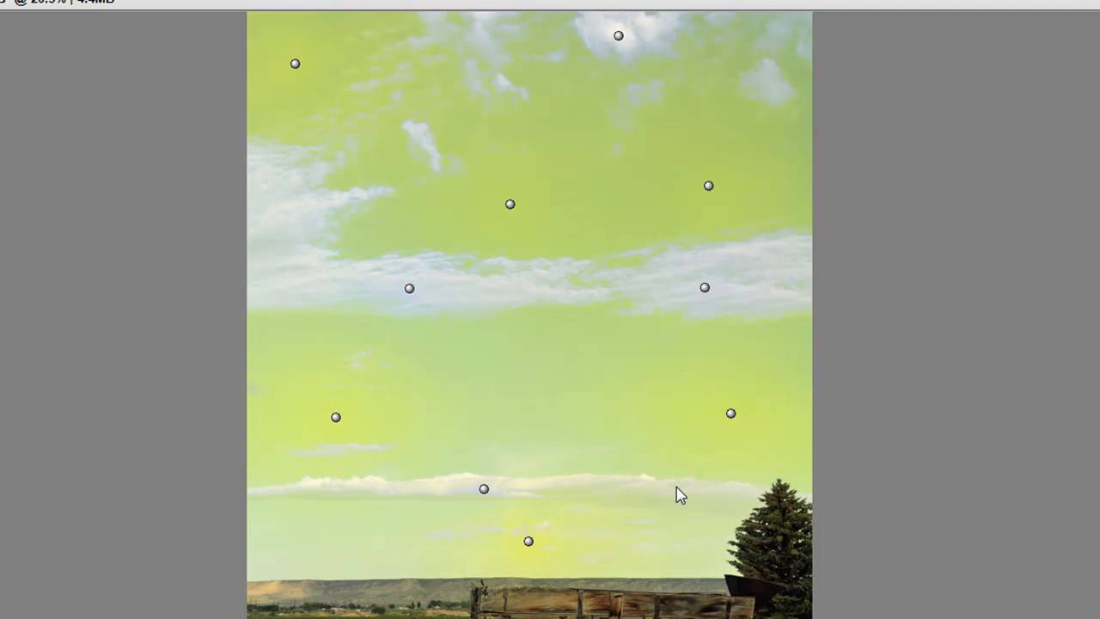
left_click(528, 540)
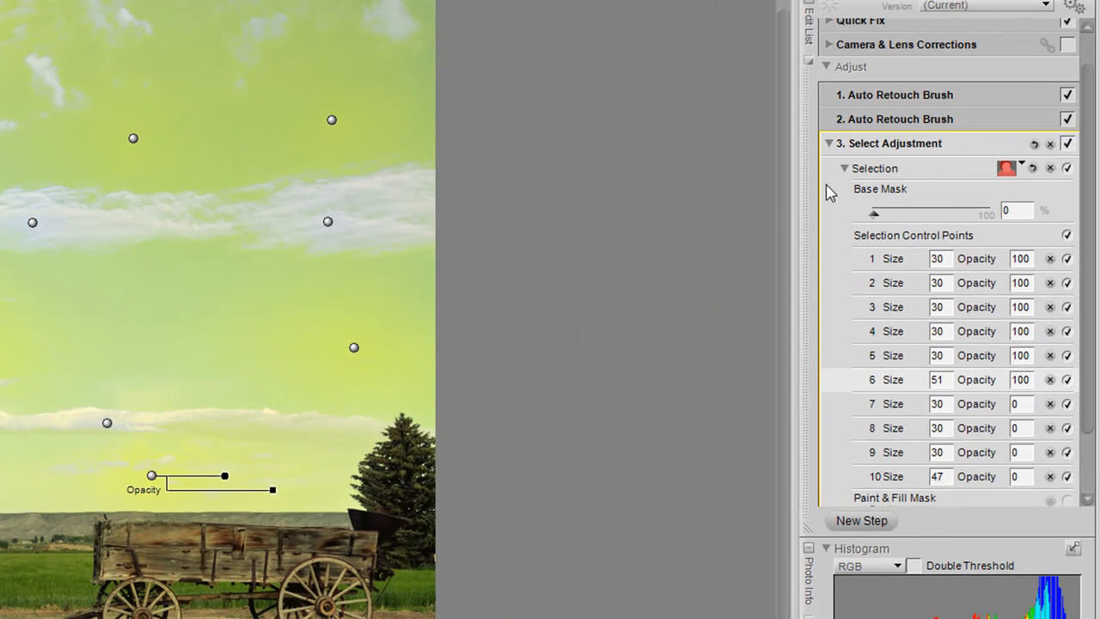
- Collapse the control point list and add Light > Levels & Curves to the sky step
left_click(844, 168)
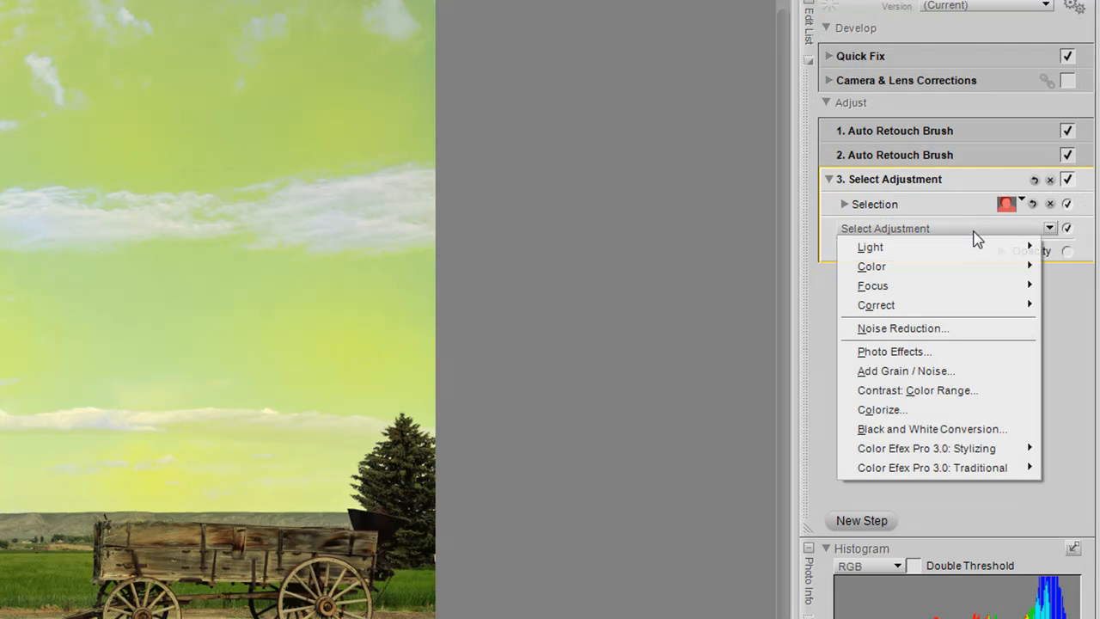
mouse_move(870, 246)
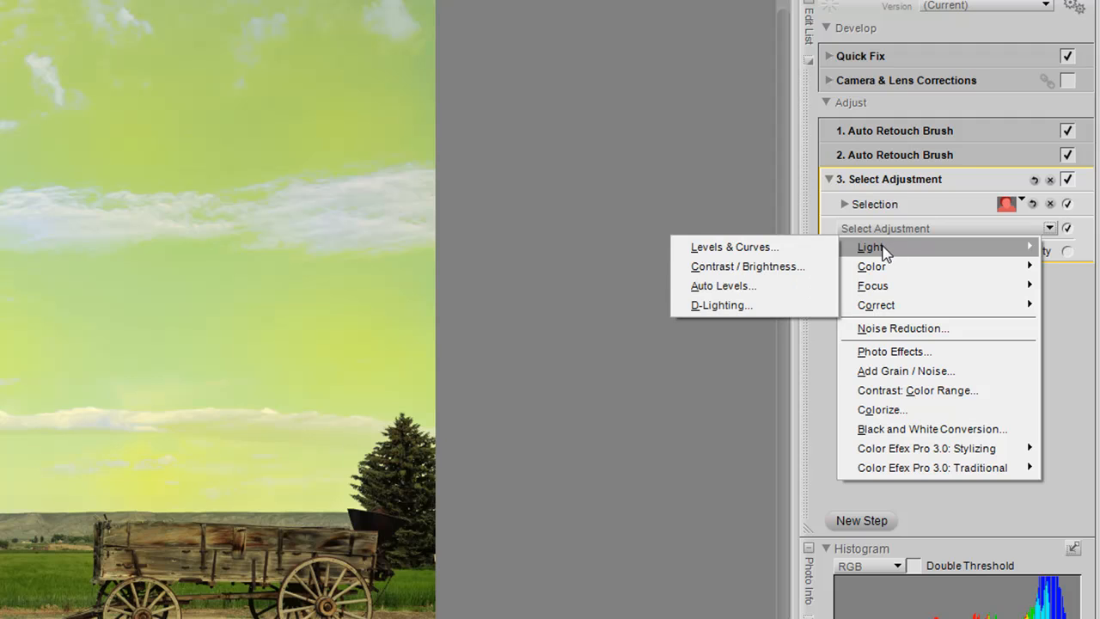
left_click(735, 247)
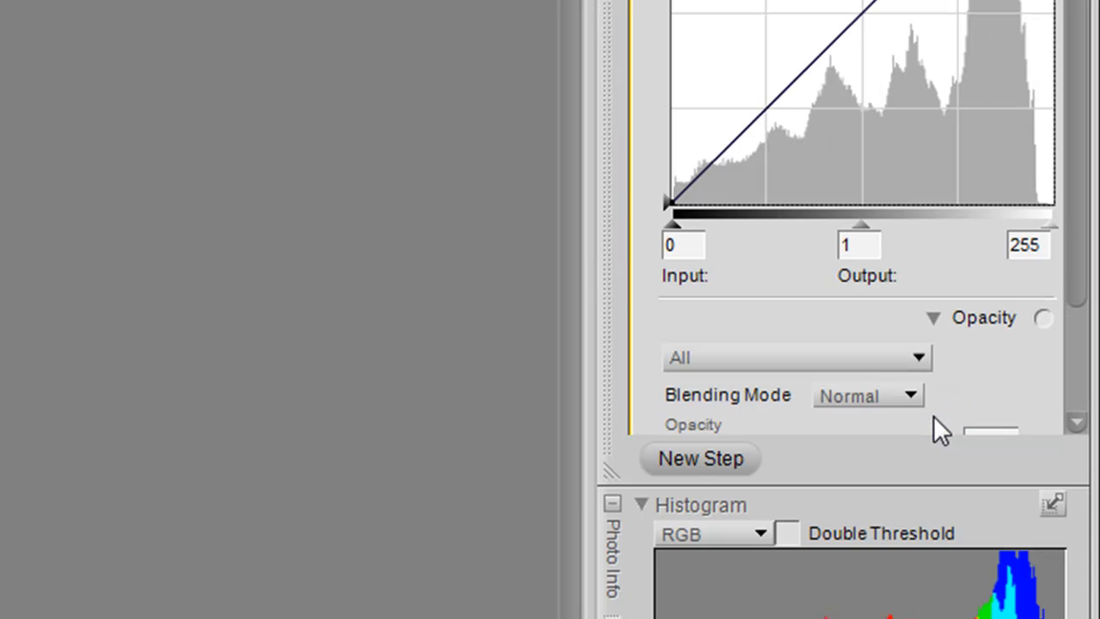
mouse_move(1078, 262)
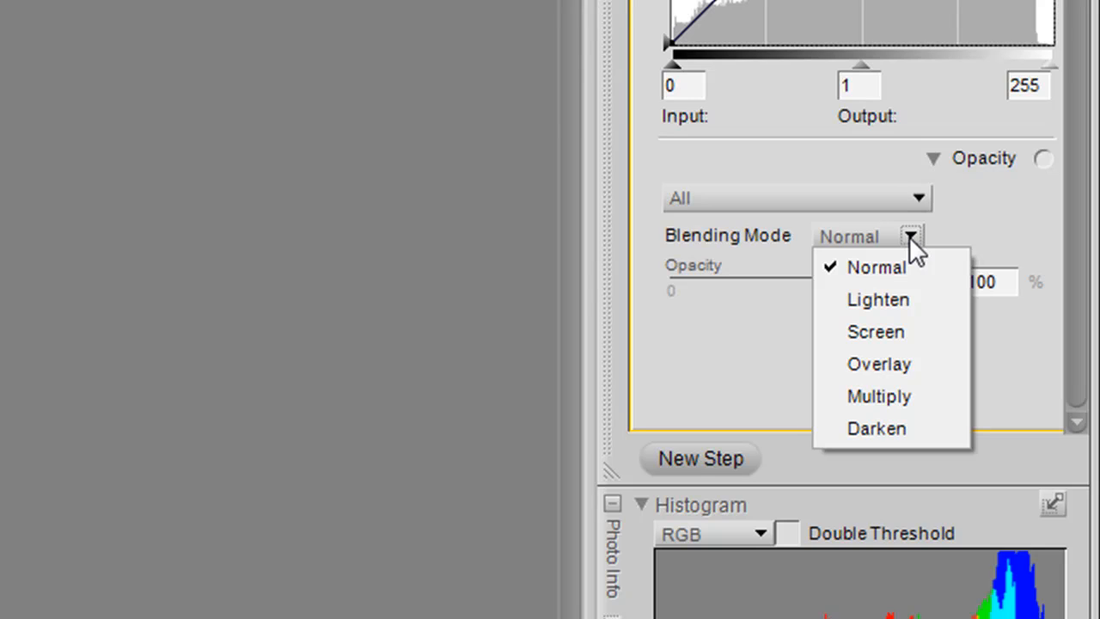
- Set the Levels & Curves blending mode to Multiply to deepen the blue sky
left_click(879, 396)
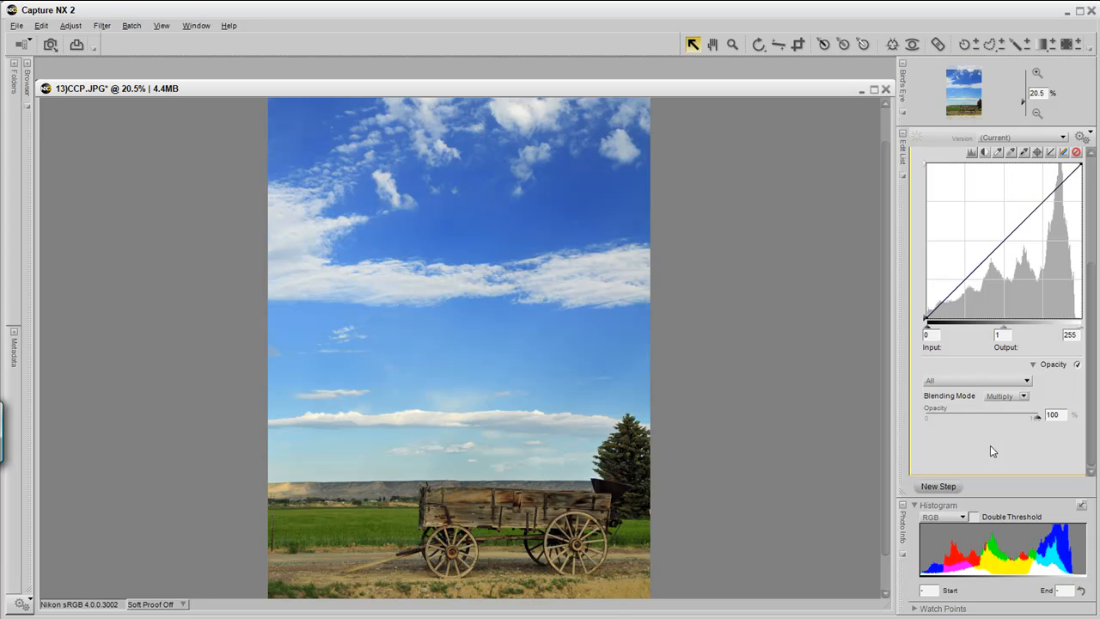
mouse_move(857, 414)
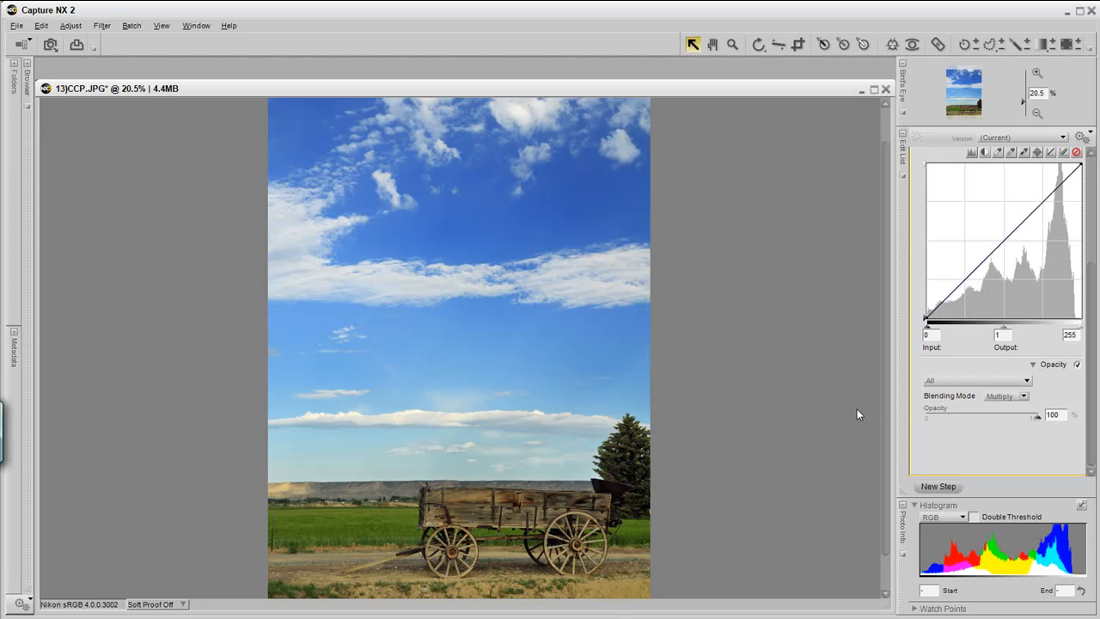